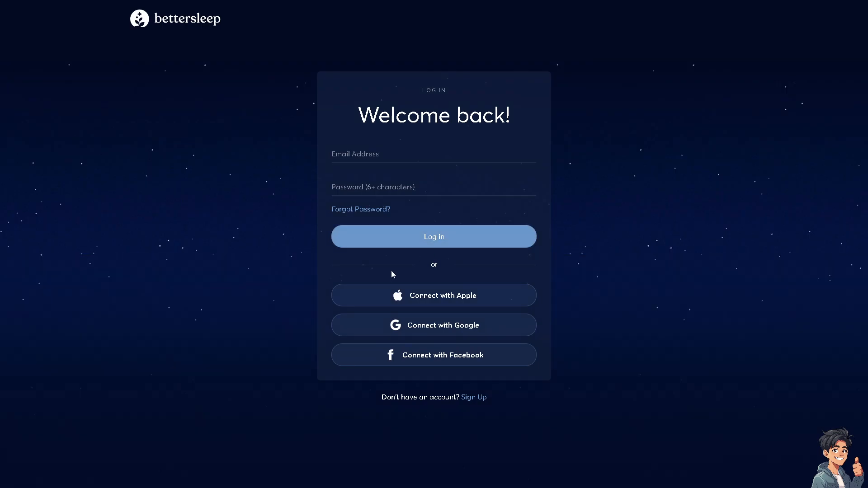
# Go from the login form to sign-up and on to the 'Build my sleep routine' onboarding intro
pyautogui.click(473, 397)
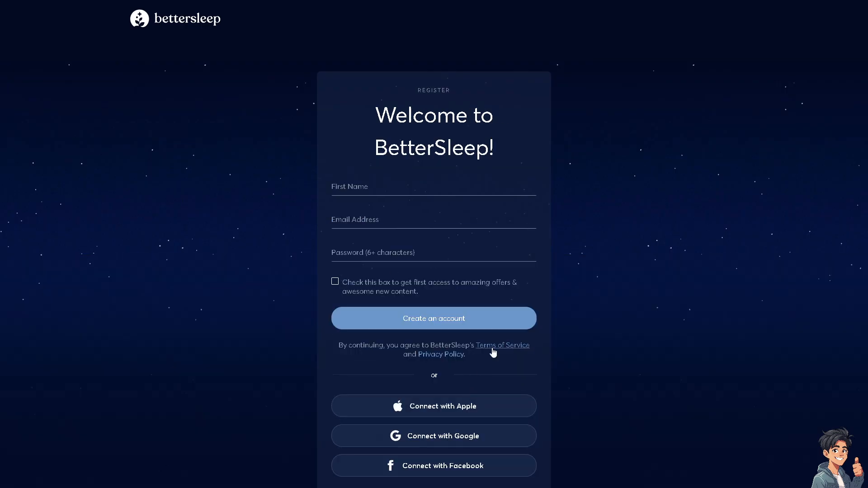
pyautogui.click(334, 281)
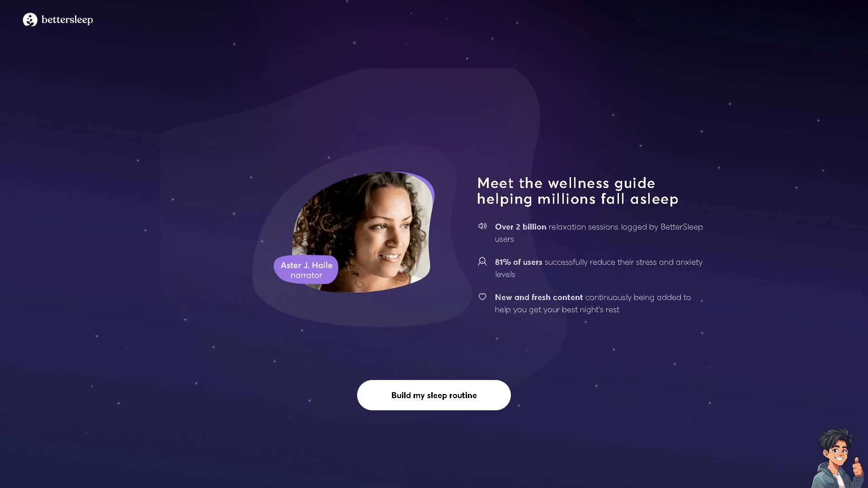
pyautogui.moveTo(326, 396)
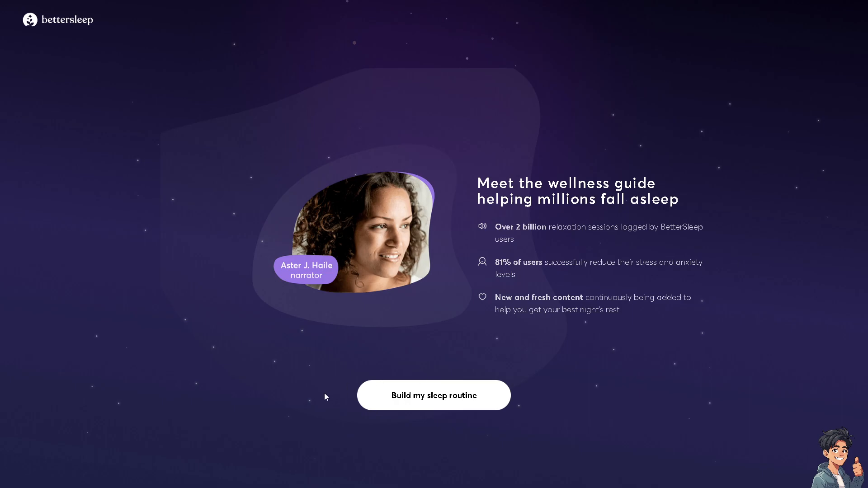
# Find BetterSleep in App Management via search 'bett' and reach its Mobile Data & Wi-Fi page
pyautogui.click(433, 396)
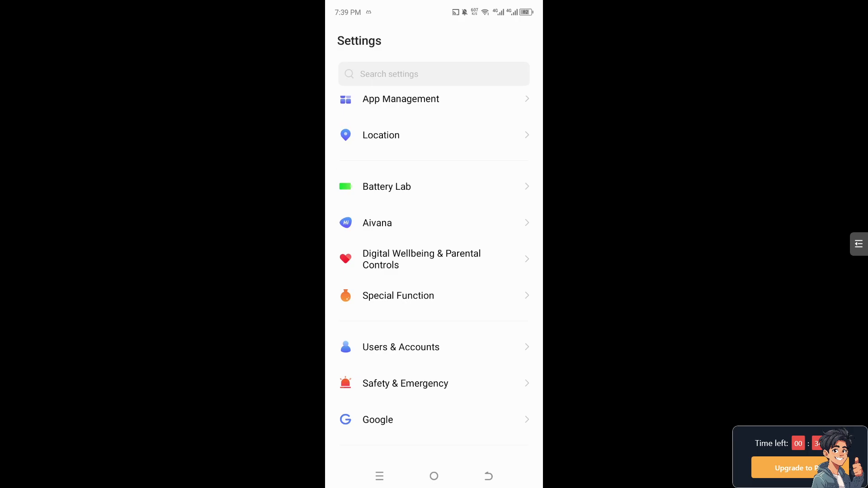
pyautogui.scroll(-3)
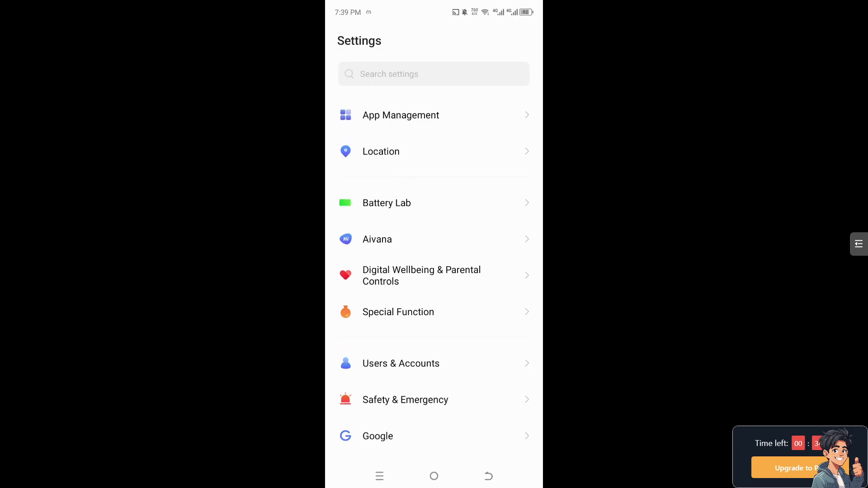
pyautogui.click(399, 115)
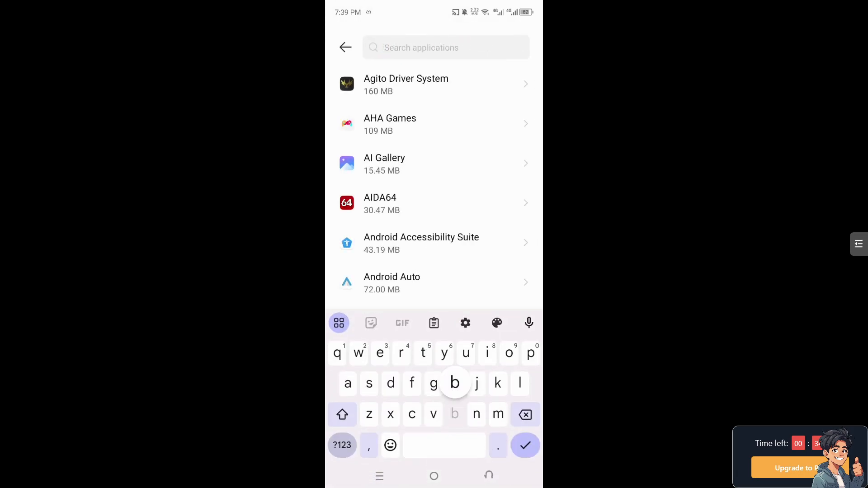
pyautogui.write('bett')
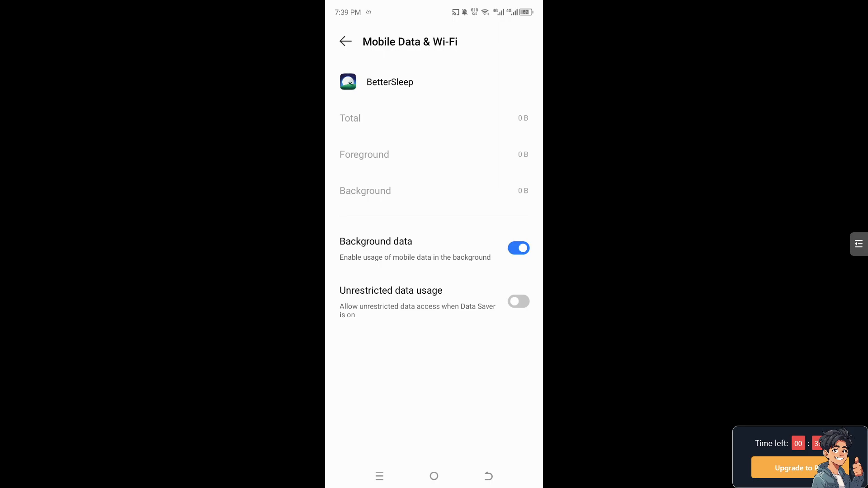
# Search the Play Store for 'better sleep' and view the installed BetterSleep: Sleep tracker result
pyautogui.click(344, 40)
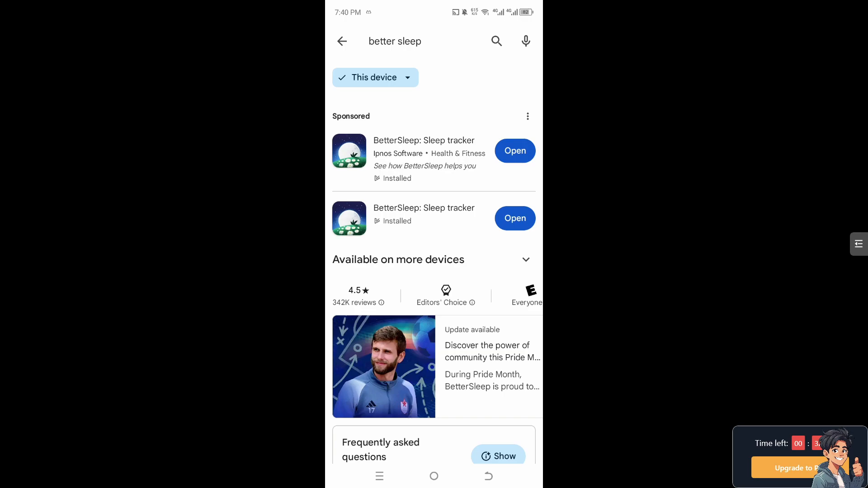
pyautogui.click(513, 218)
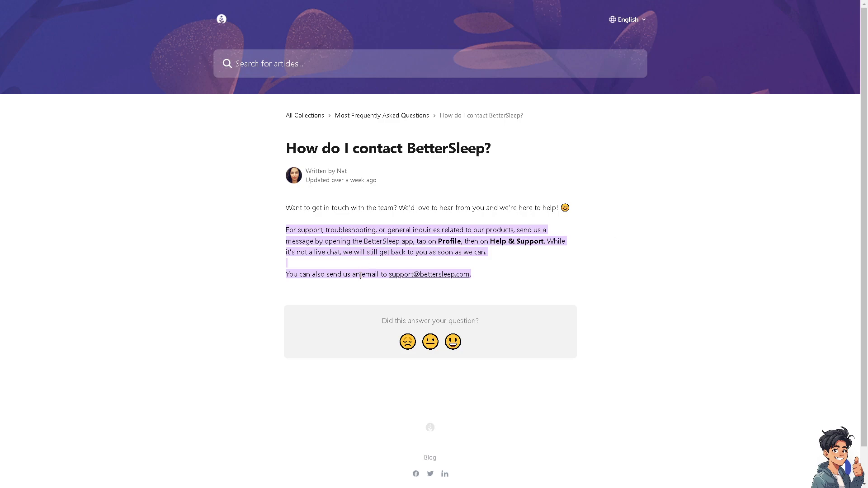
pyautogui.moveTo(486, 286)
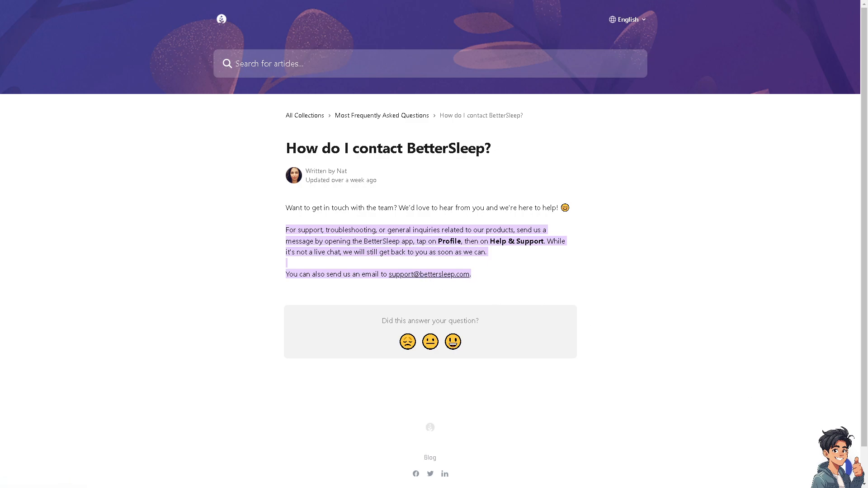
# Launch the Intercom support chat messenger over the Help Center contact article
pyautogui.click(837, 449)
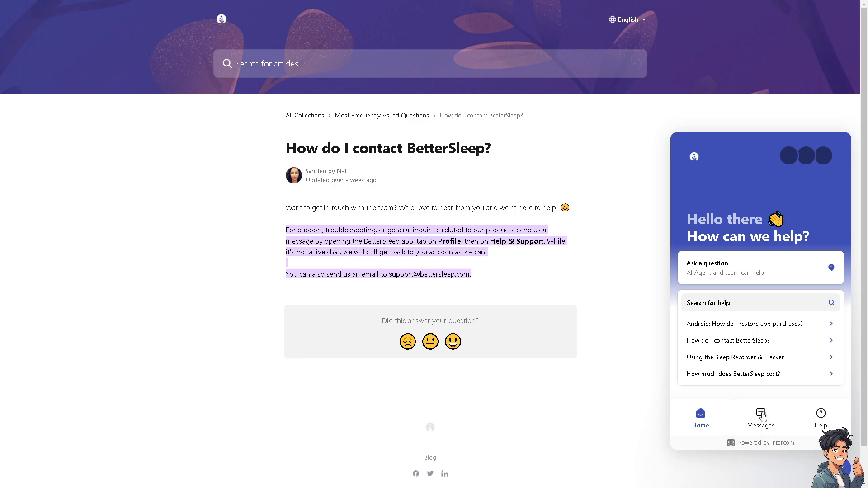